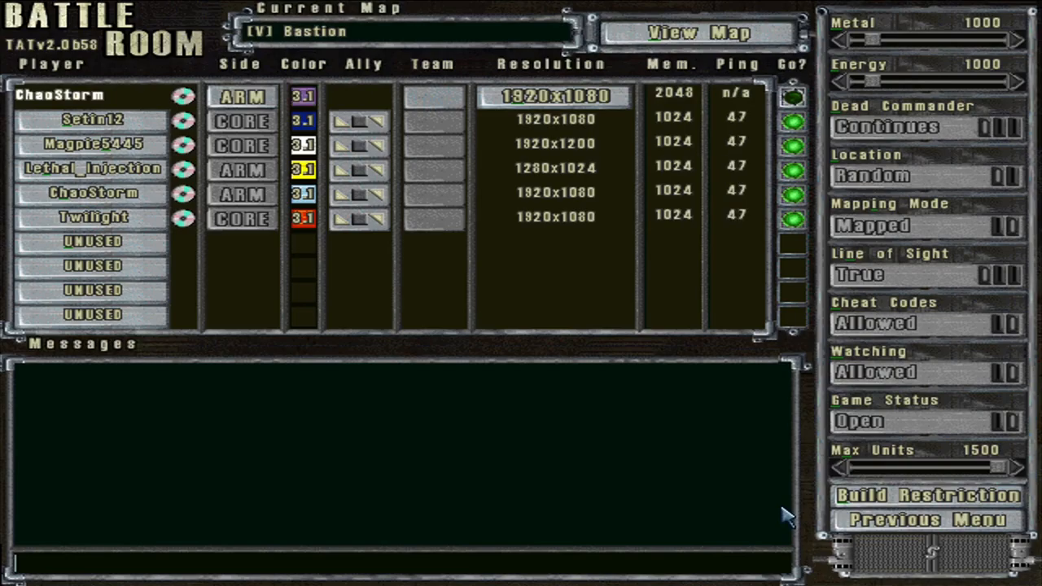
mouse_move(417, 65)
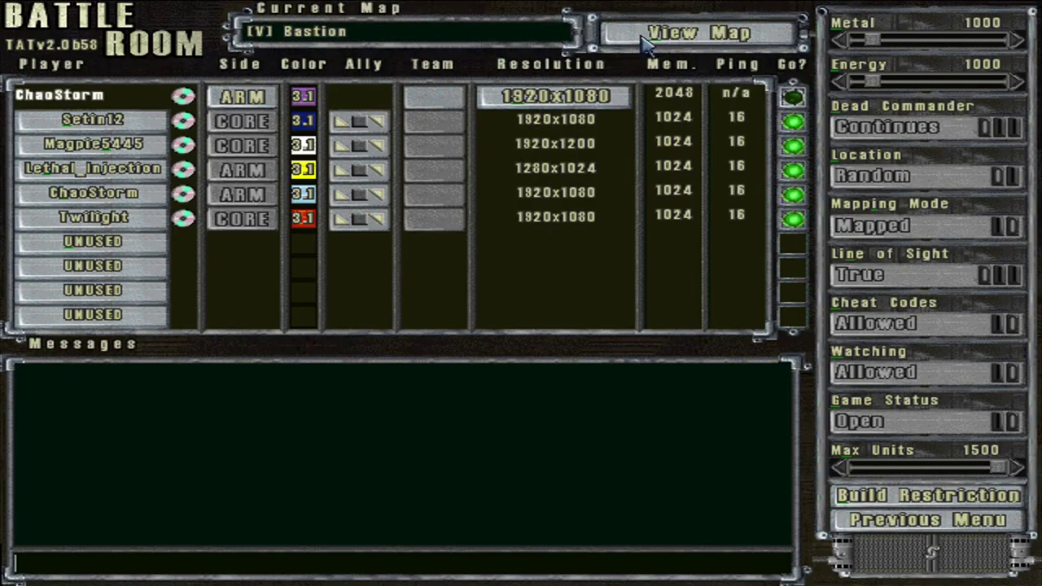
- Preview the V Bastion map layout, return to the lobby and start the replay
left_click(696, 33)
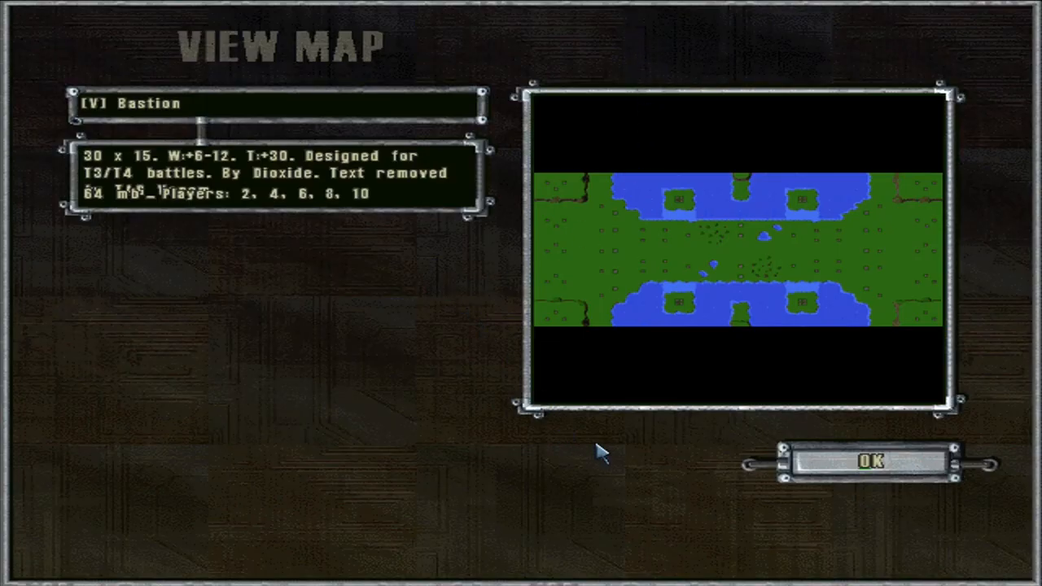
left_click(872, 459)
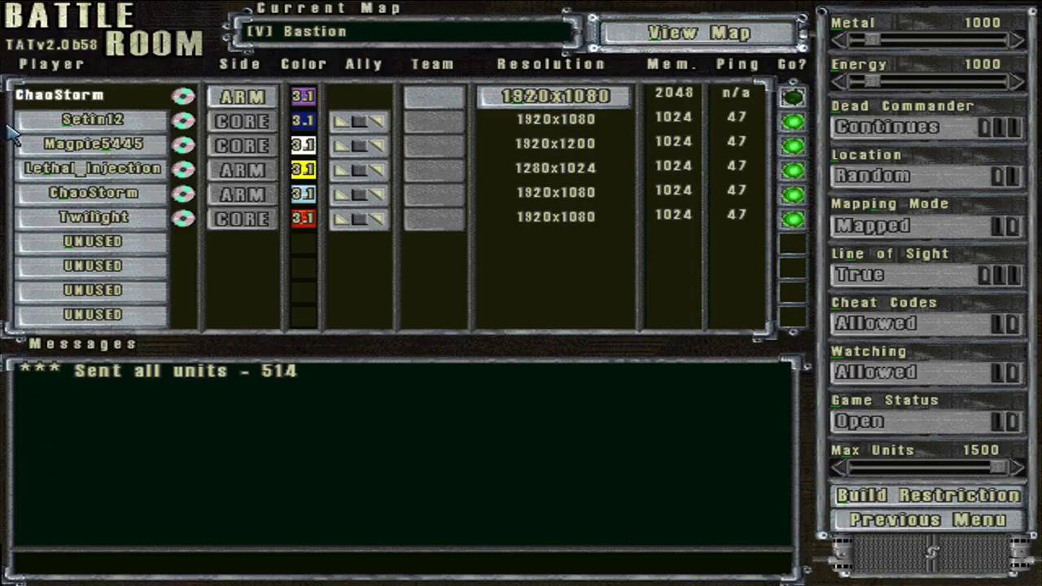
mouse_move(62, 204)
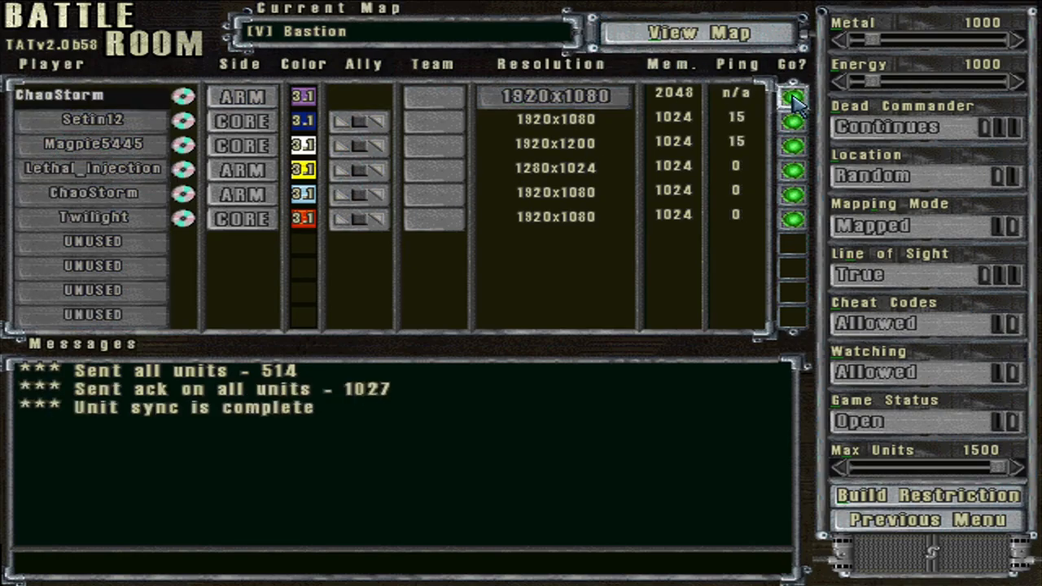
left_click(793, 98)
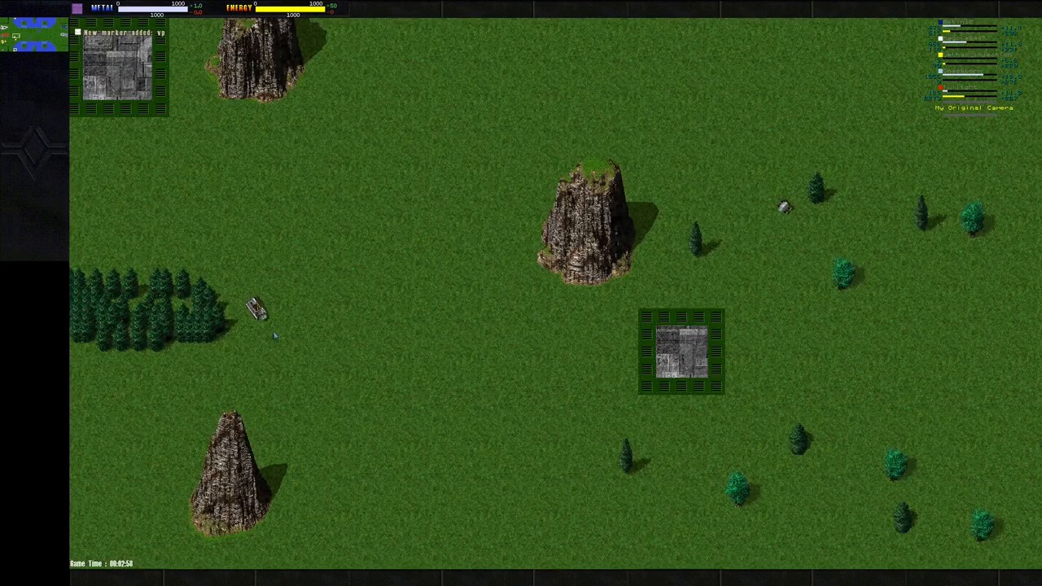
scroll("down", 3)
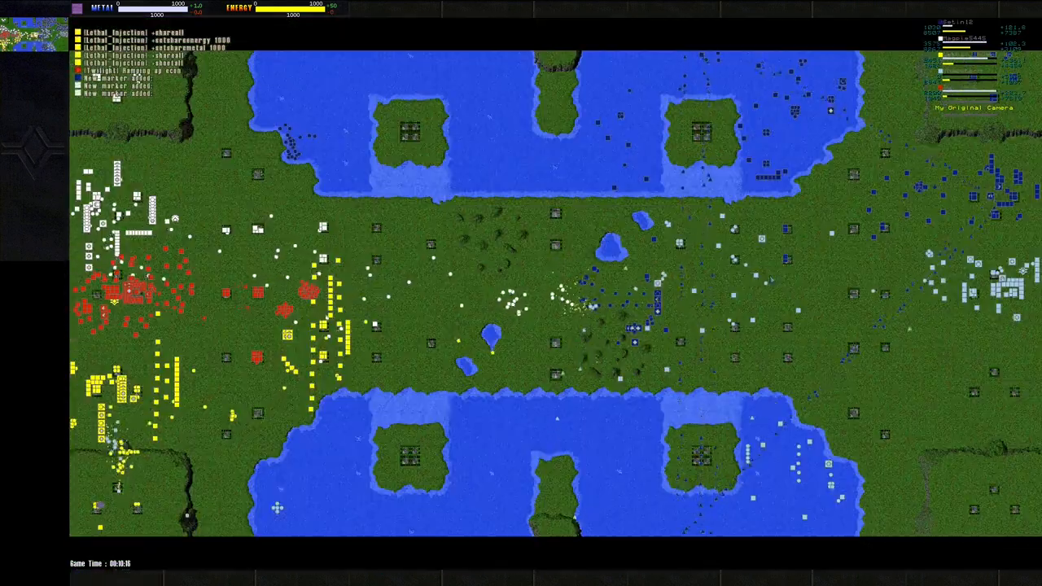
- Pause the replay to review each player's metal and energy totals
key("pause")
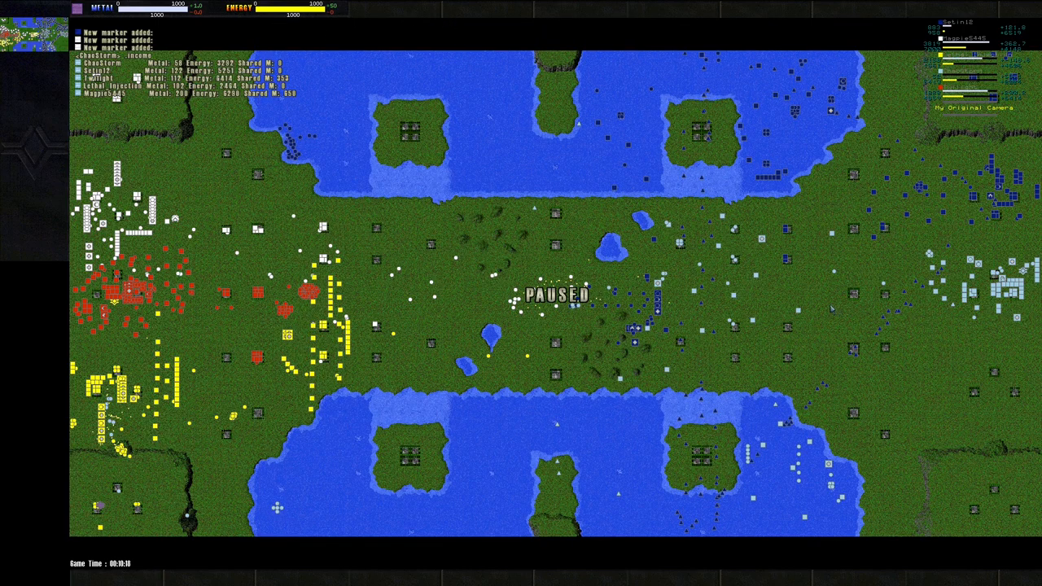
- Zoom in on the red player's base with its factories and massed units
scroll("up", 3)
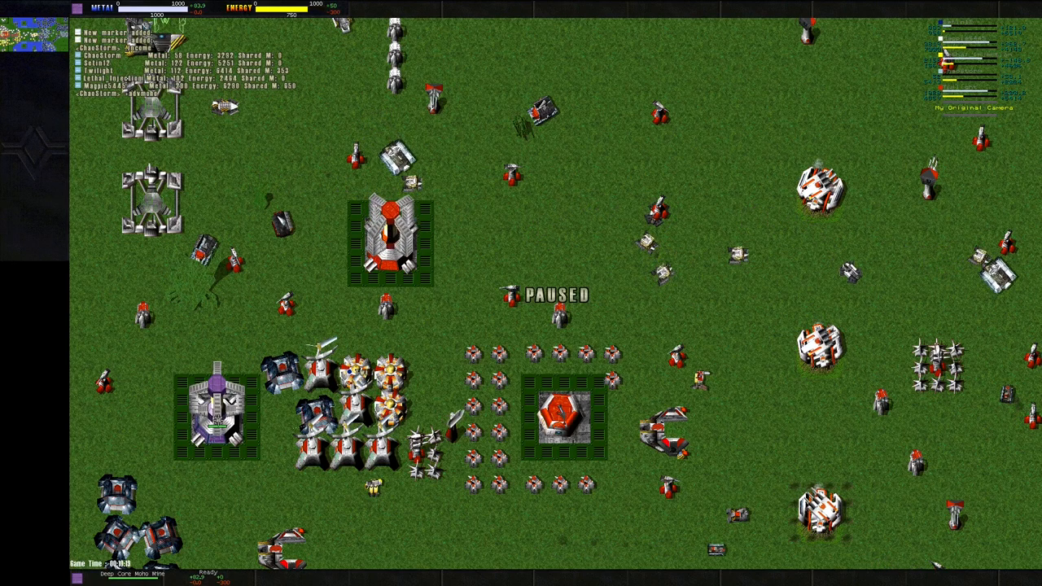
left_click(218, 410)
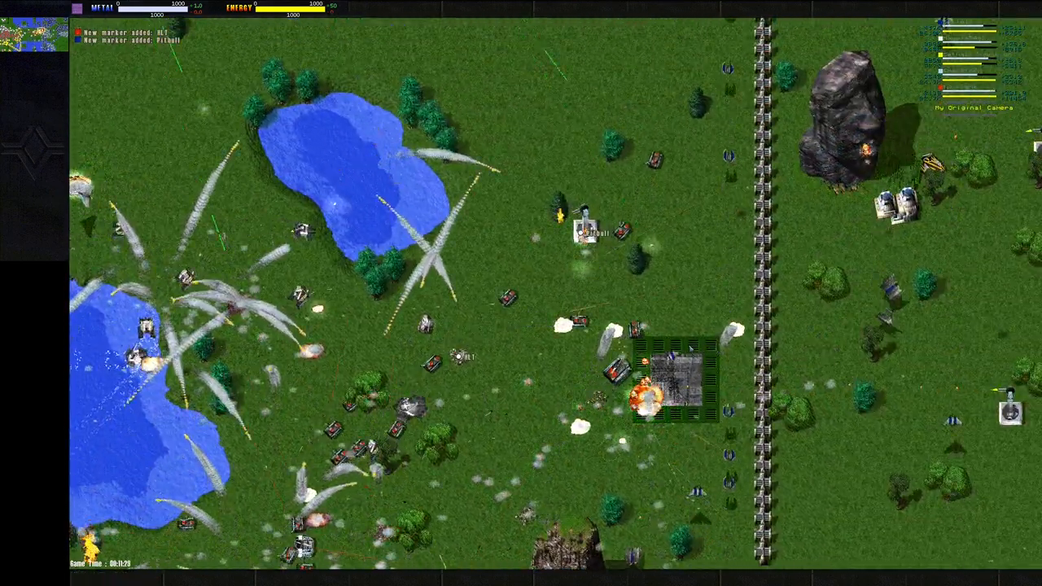
- Move the view to the artillery line firing beside the walled turrets
scroll("down", 3)
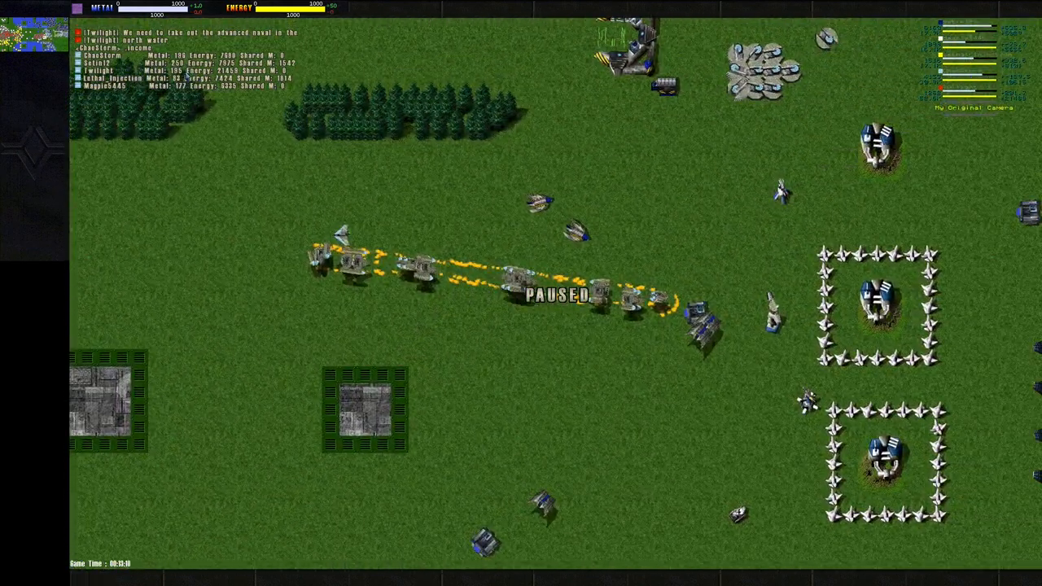
mouse_move(309, 85)
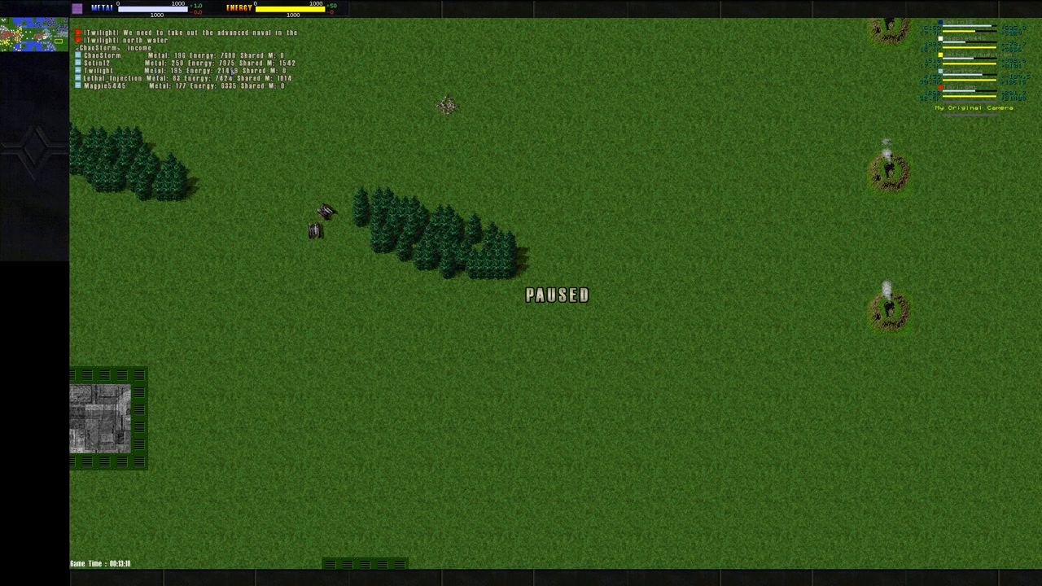
mouse_move(290, 95)
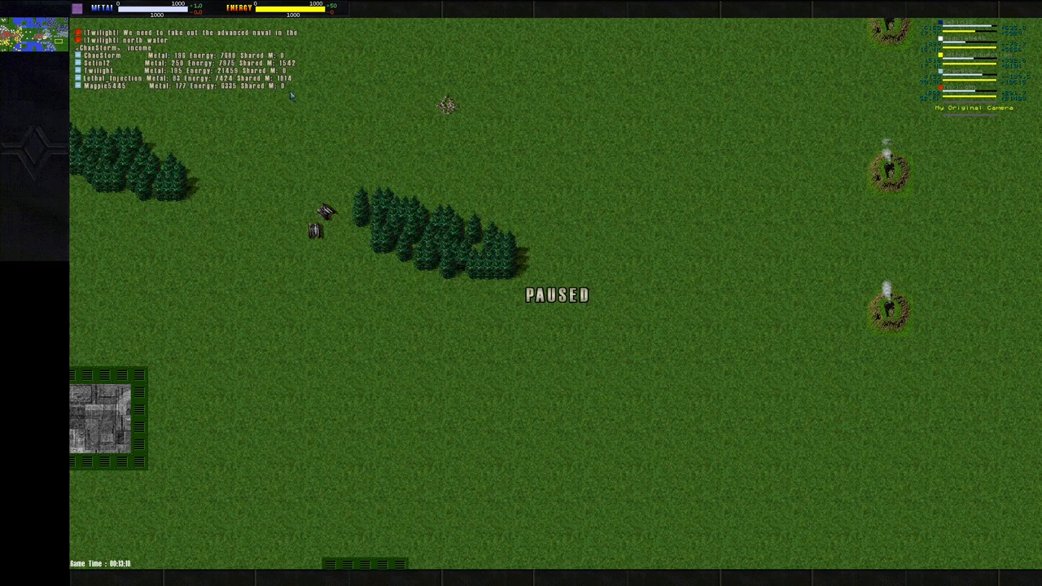
mouse_move(98, 98)
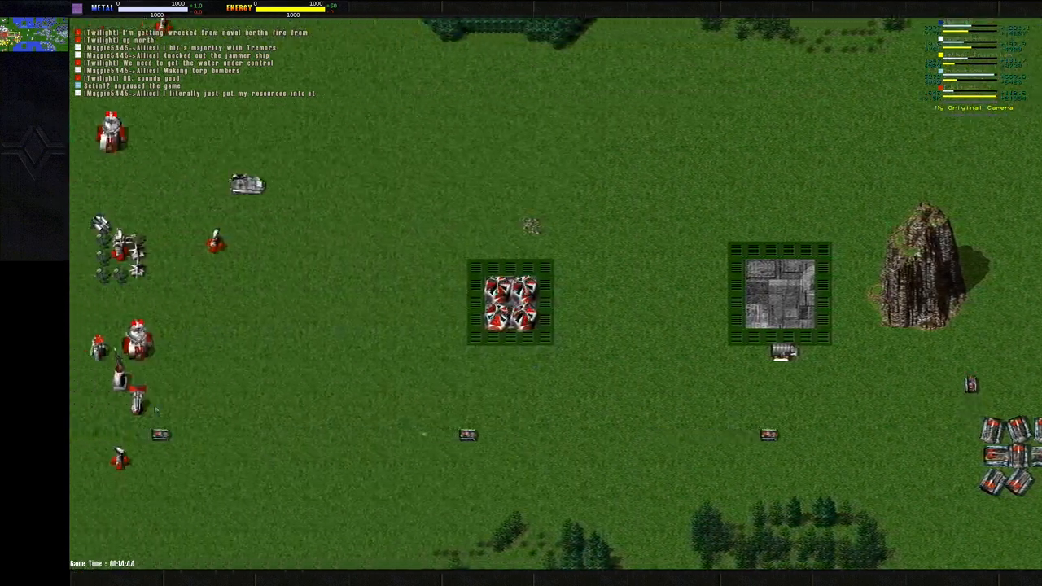
- Shift the view onto the yellow player's walled turrets, factory complex and lined-up units
scroll("down", 3)
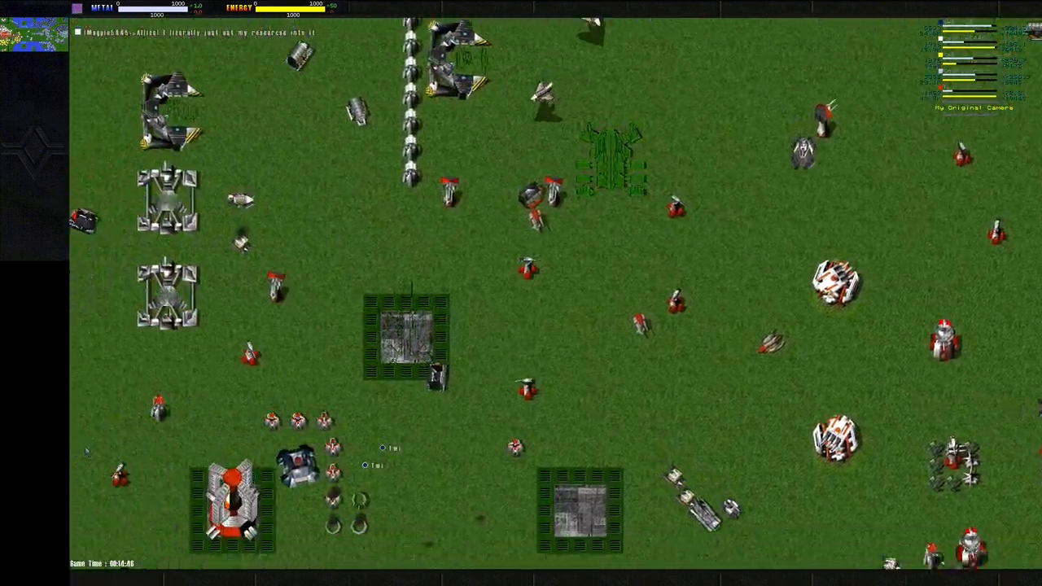
scroll("down", 3)
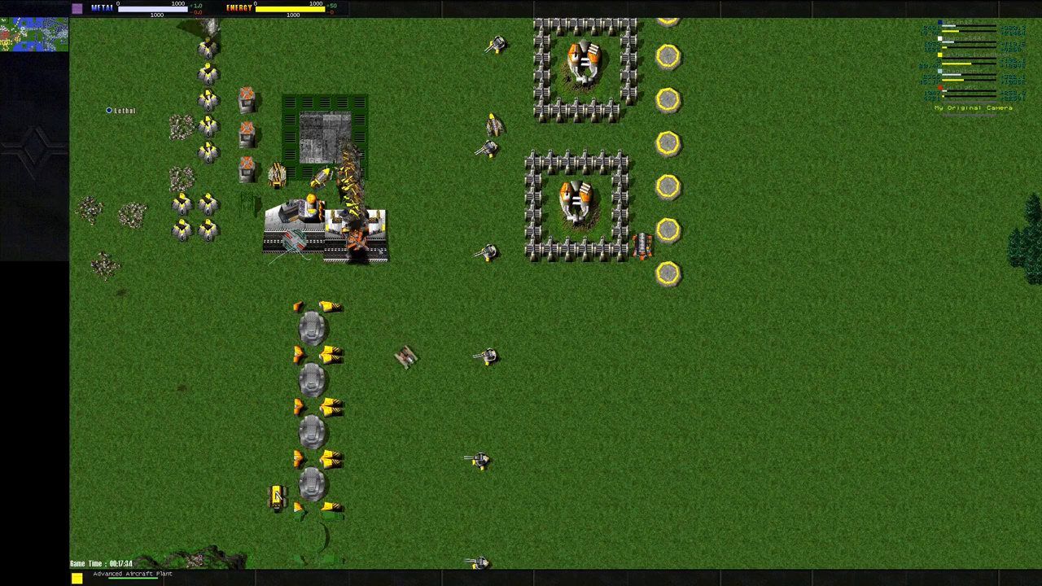
scroll("down", 3)
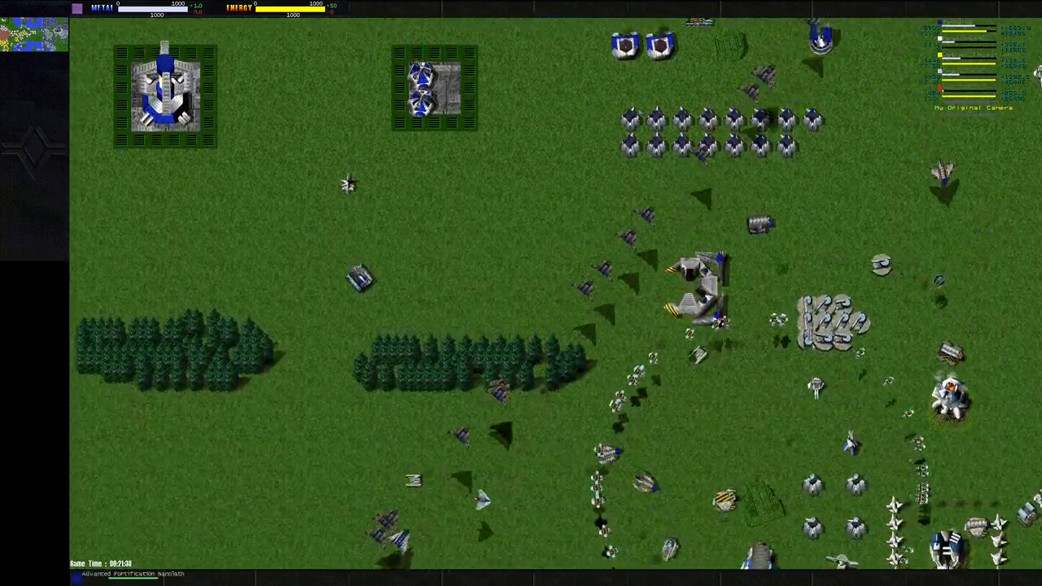
scroll("down", 3)
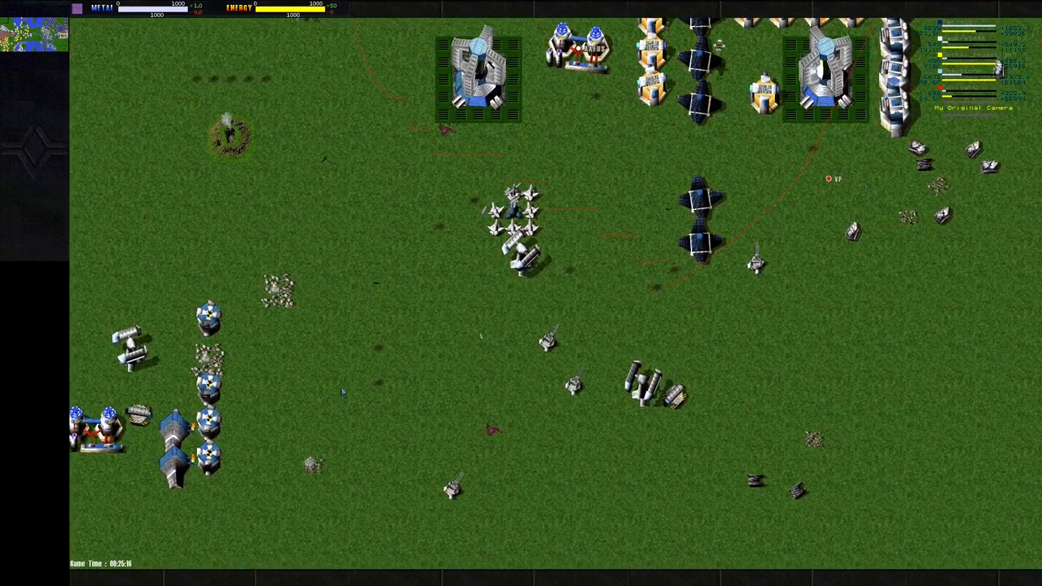
- Toggle the replay pause and scroll over to the blue base with walled factories and massed tanks
key("Pause")
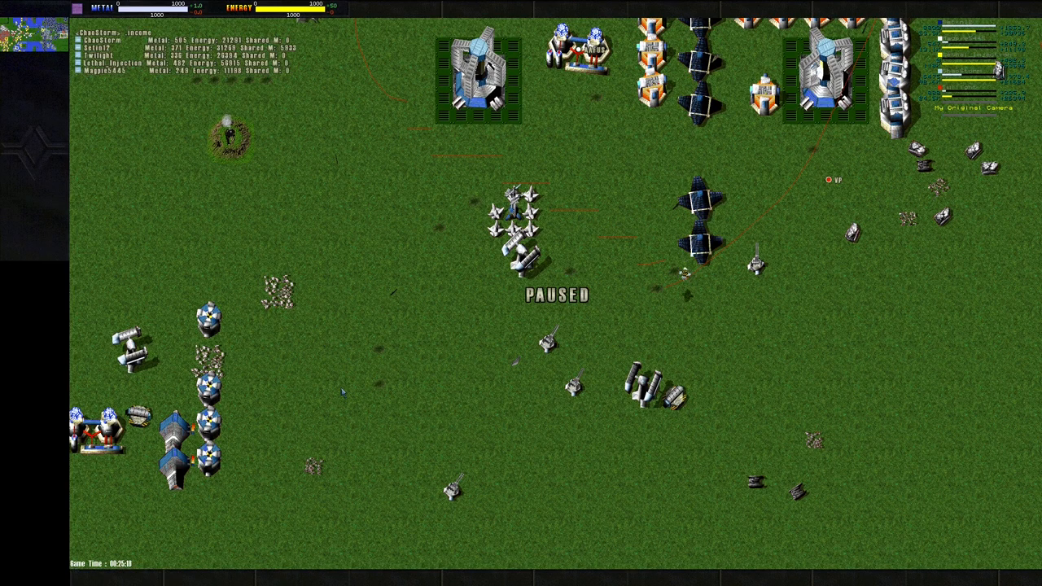
scroll("up", 3)
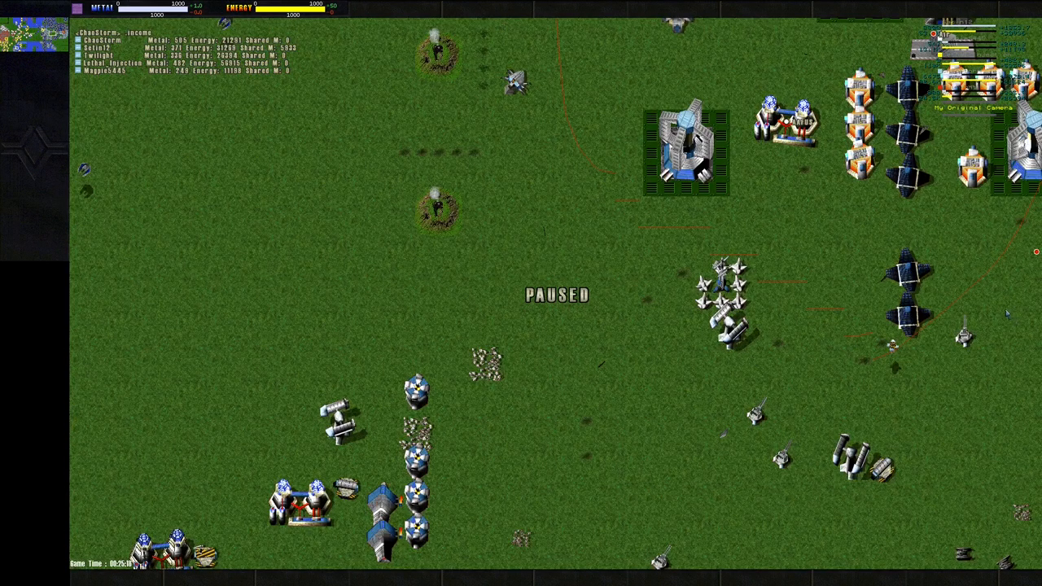
scroll("up", 3)
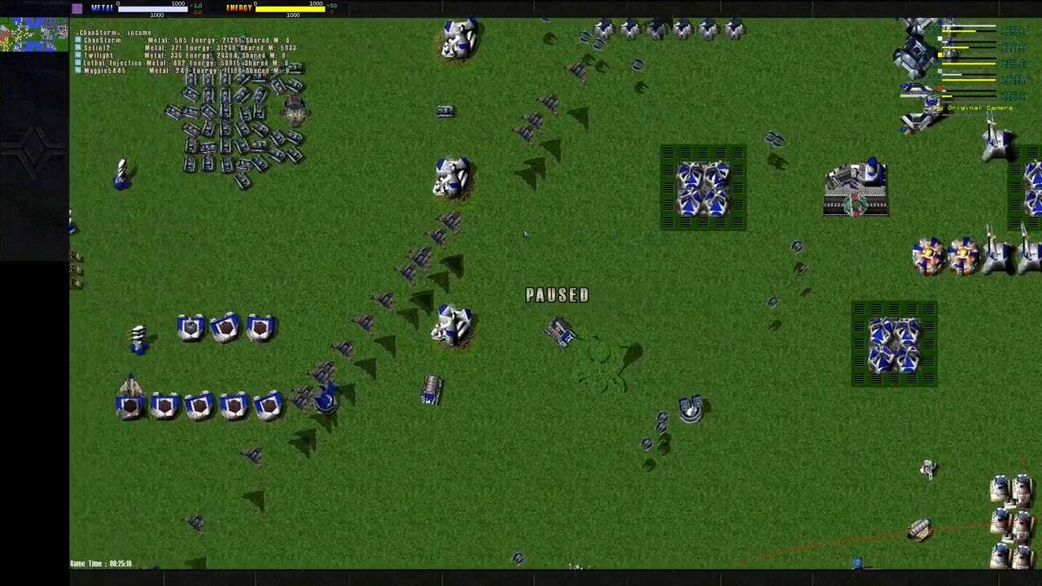
scroll("down", 3)
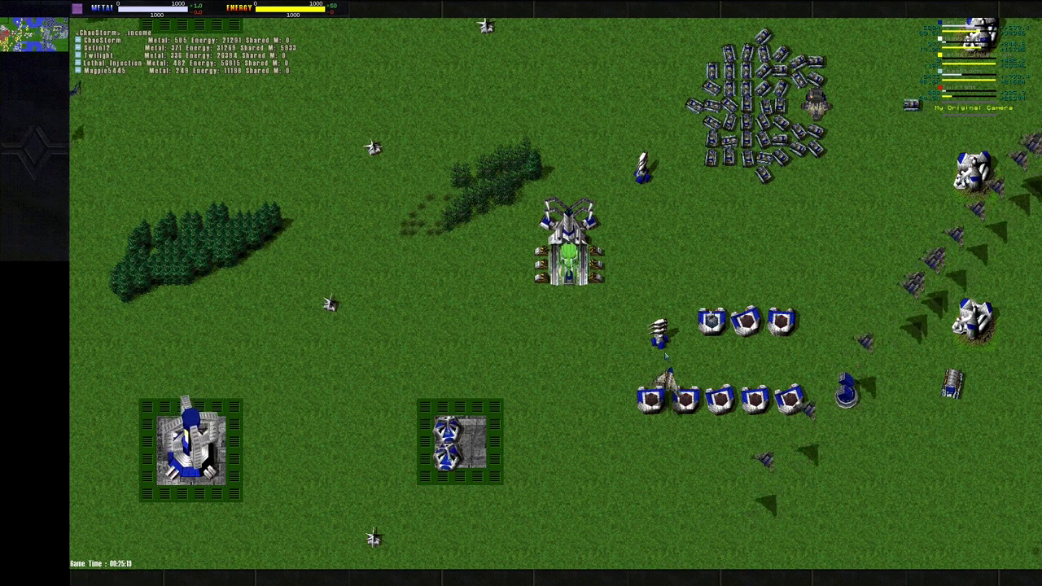
scroll("down", 3)
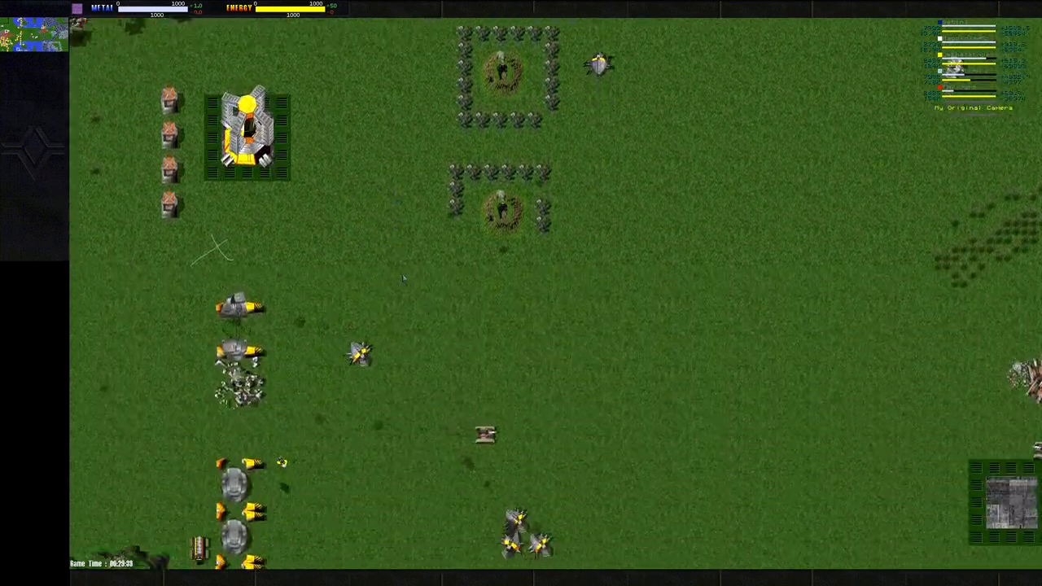
scroll("down", 3)
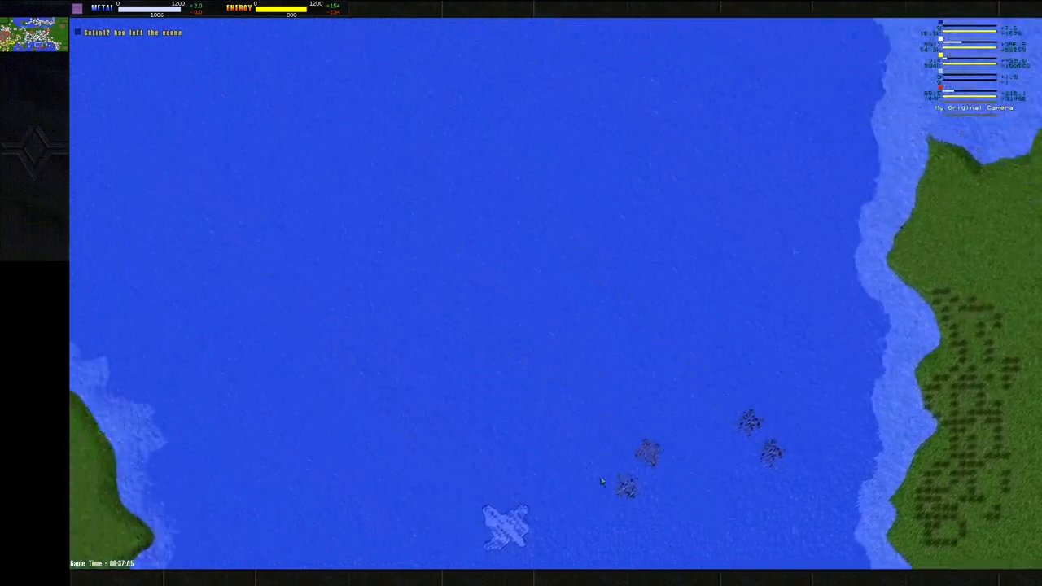
scroll("up", 3)
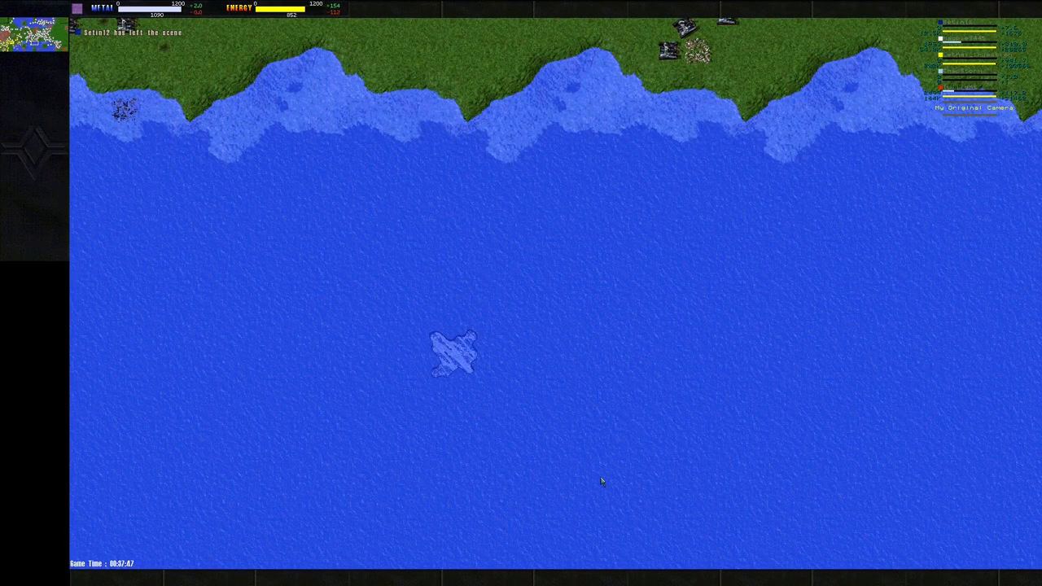
scroll("up", 3)
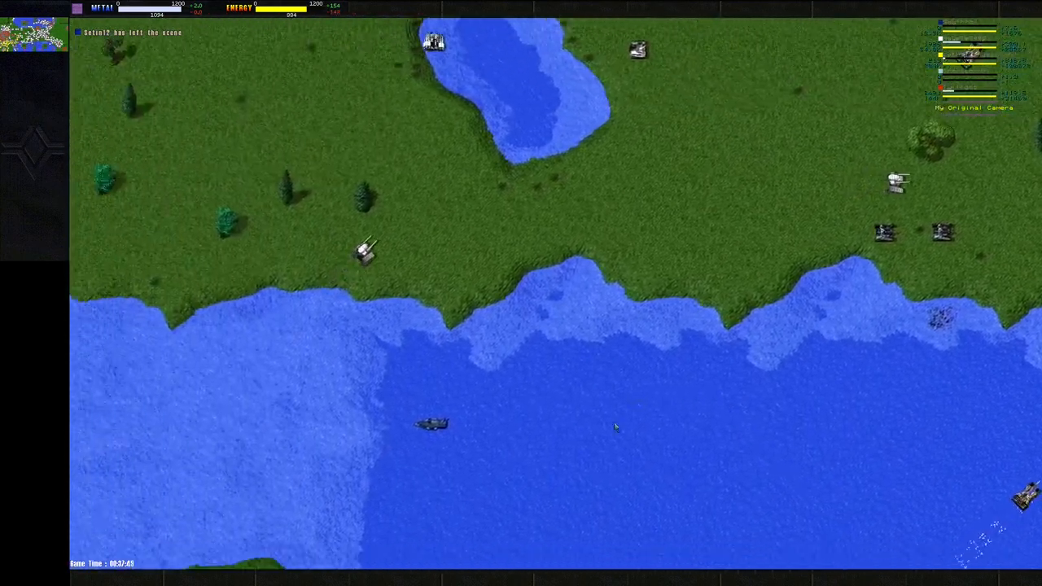